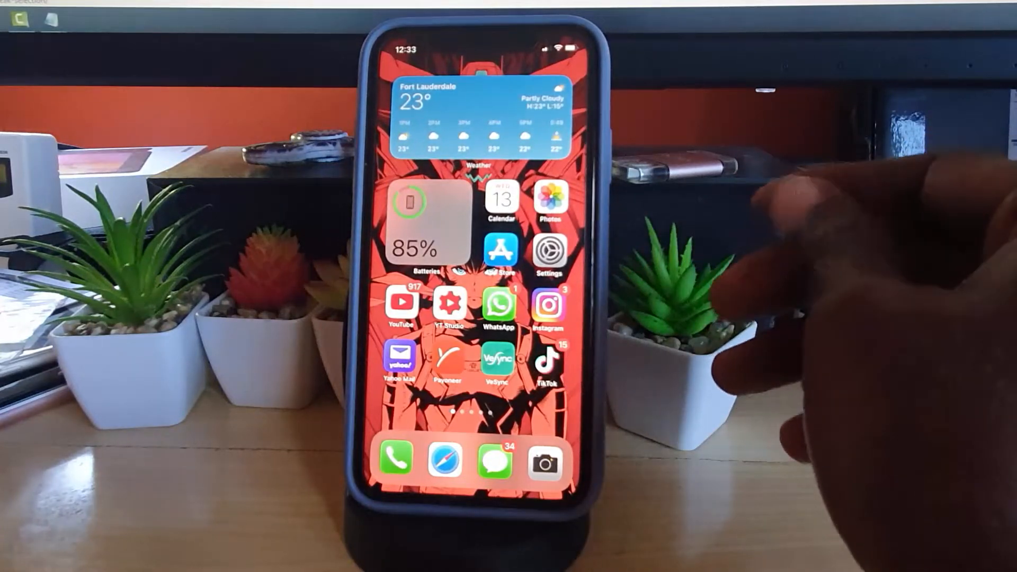
Launch Settings and scroll the main list down until Accessibility appears
click(551, 252)
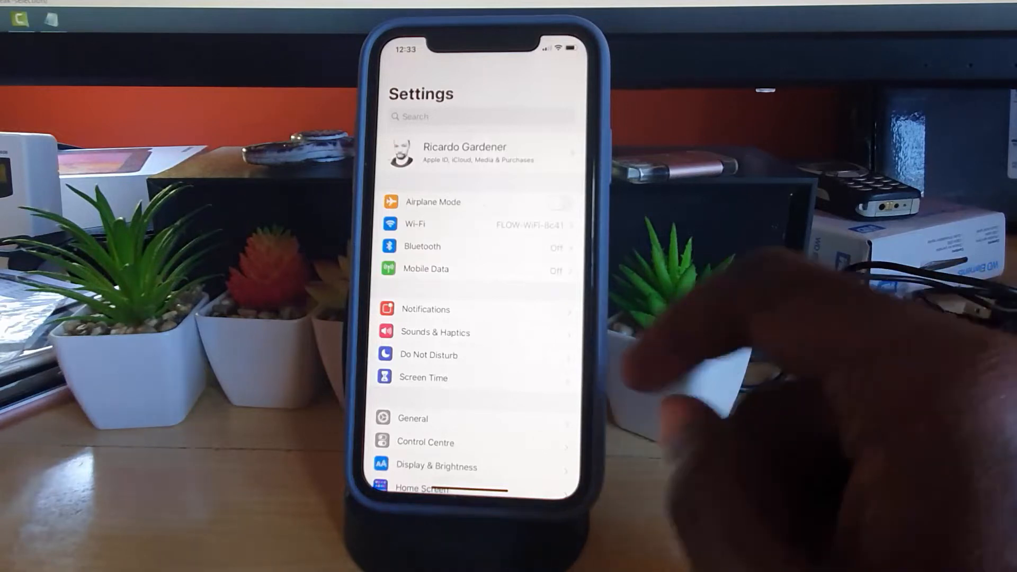
scroll(down, 3)
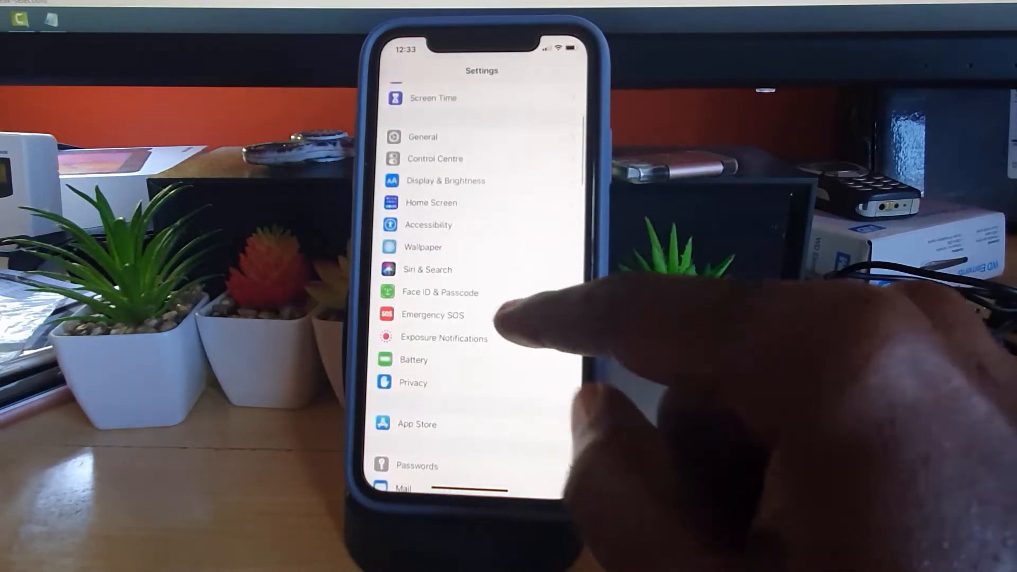
Open the Accessibility page from the Settings list
click(428, 224)
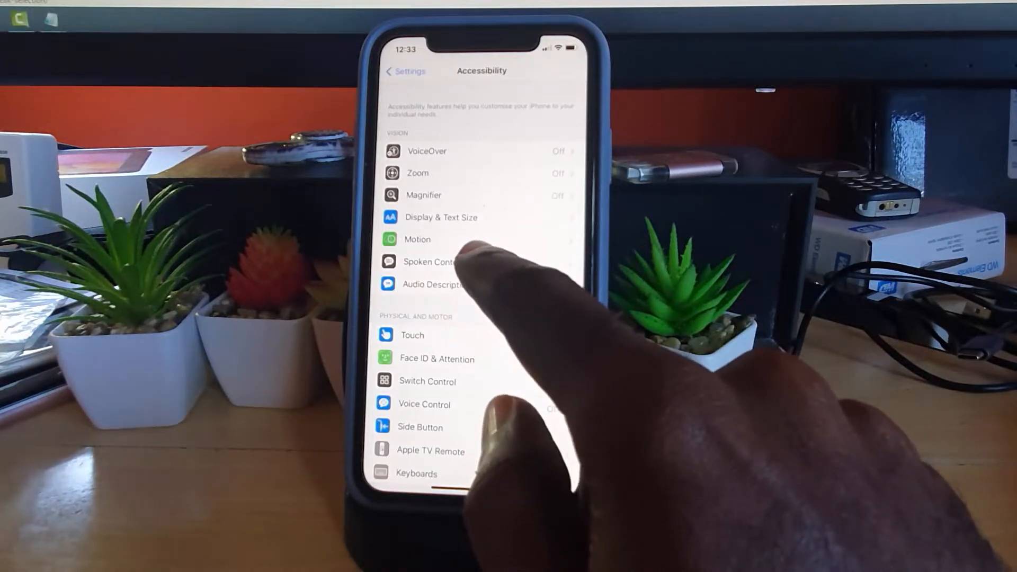
Switch on Speak Selection under Spoken Content, then return to the home screen
click(426, 262)
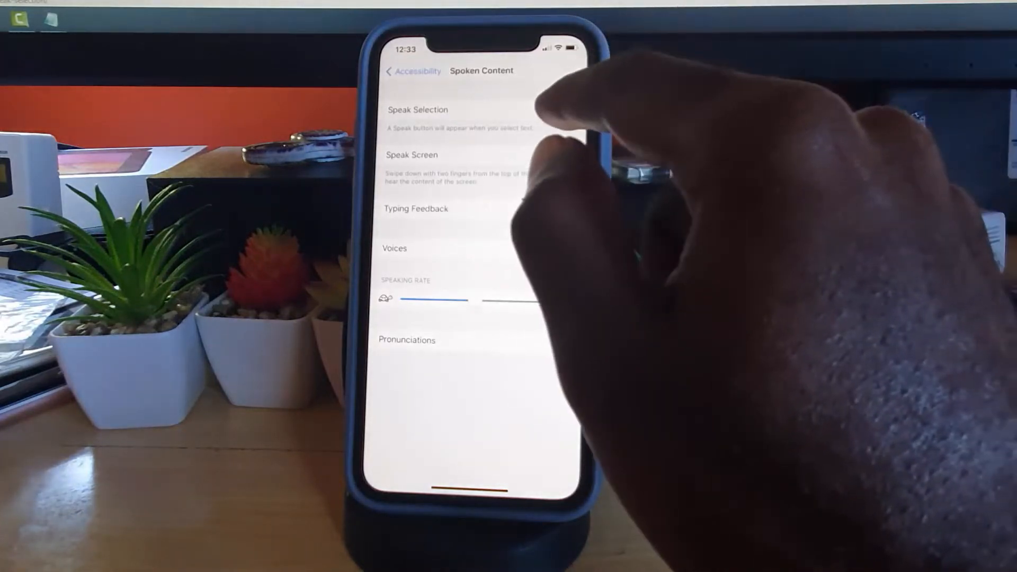
click(561, 110)
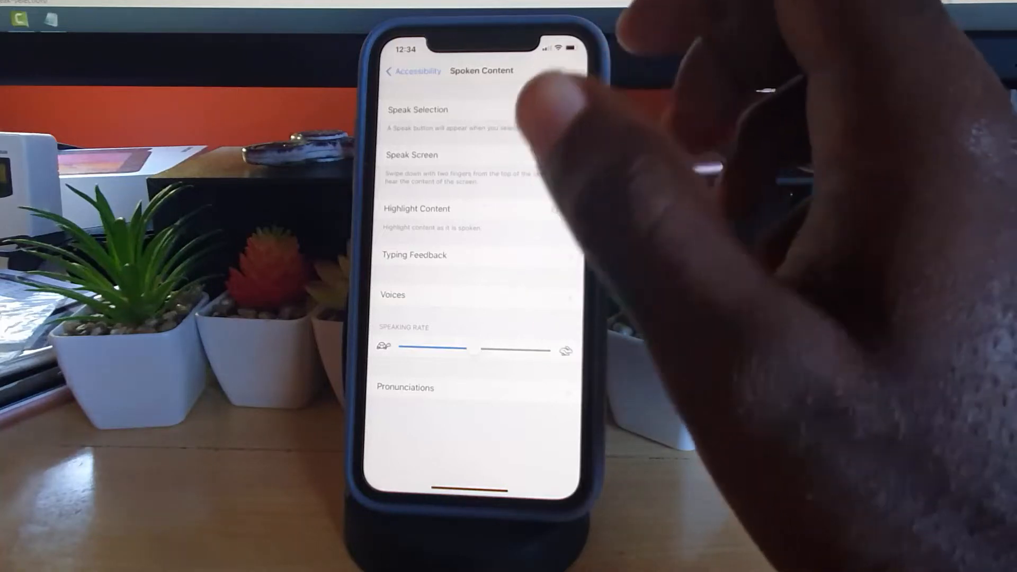
click(561, 109)
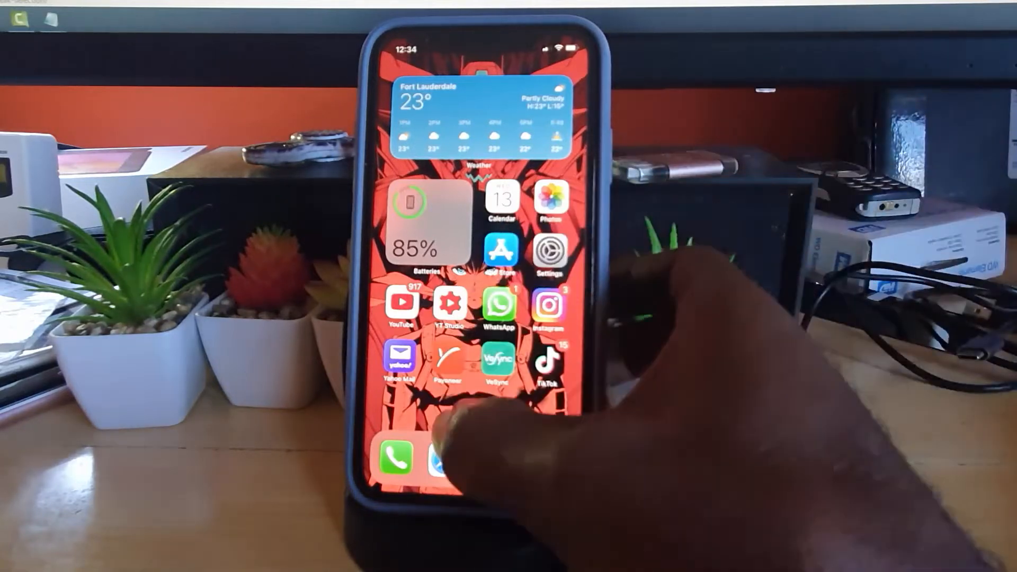
Launch Safari and type 'what i' into the Google search field
click(441, 460)
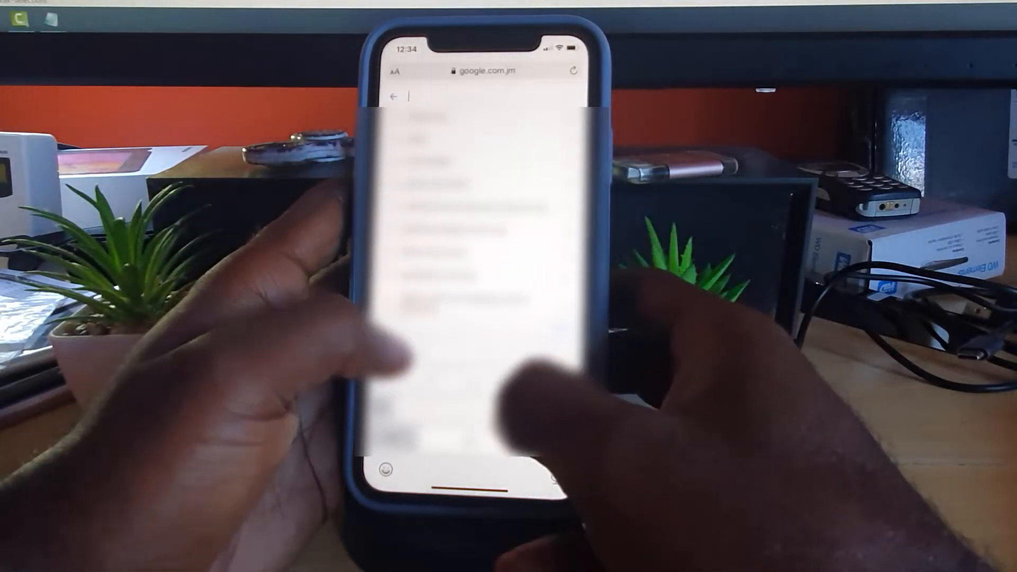
text(what i)
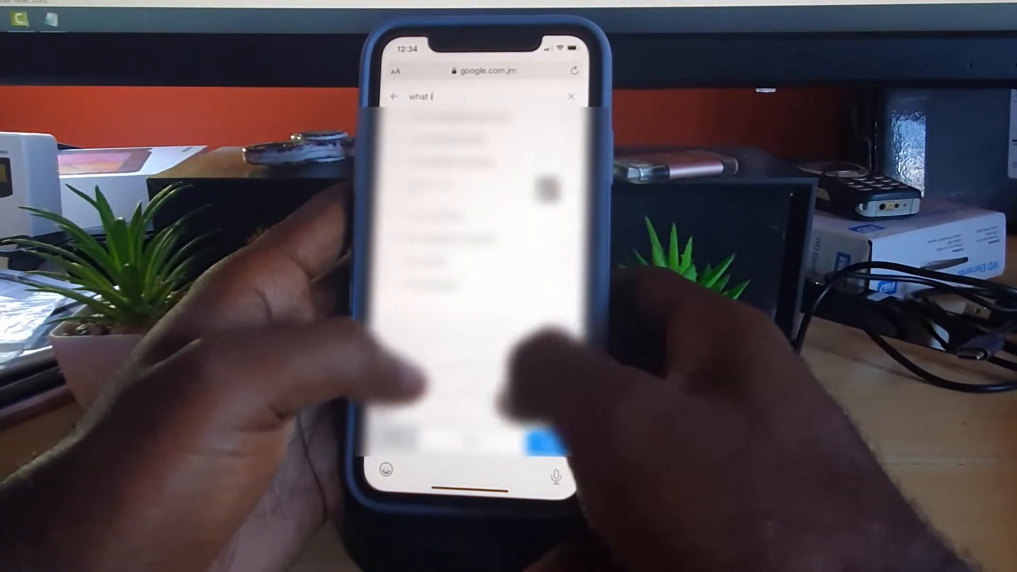